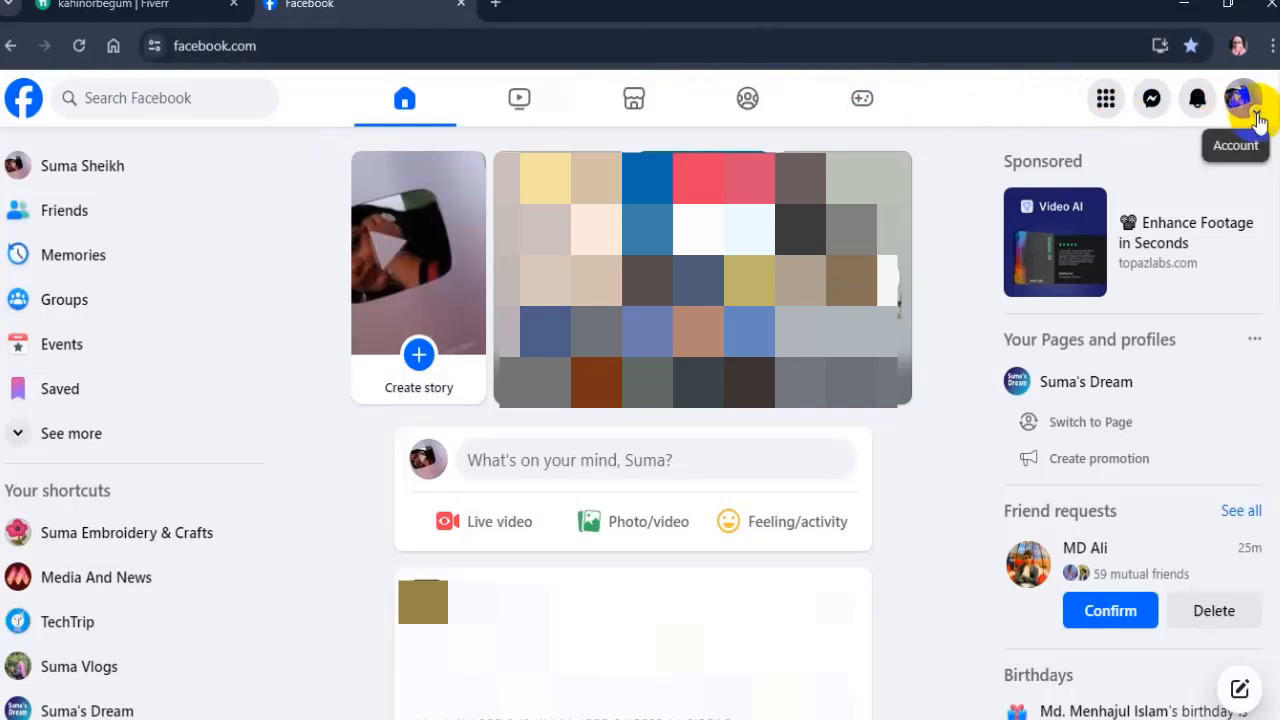
Step: Switch the active Facebook profile from the personal account to the Suma's Dream page
left_click(1240, 98)
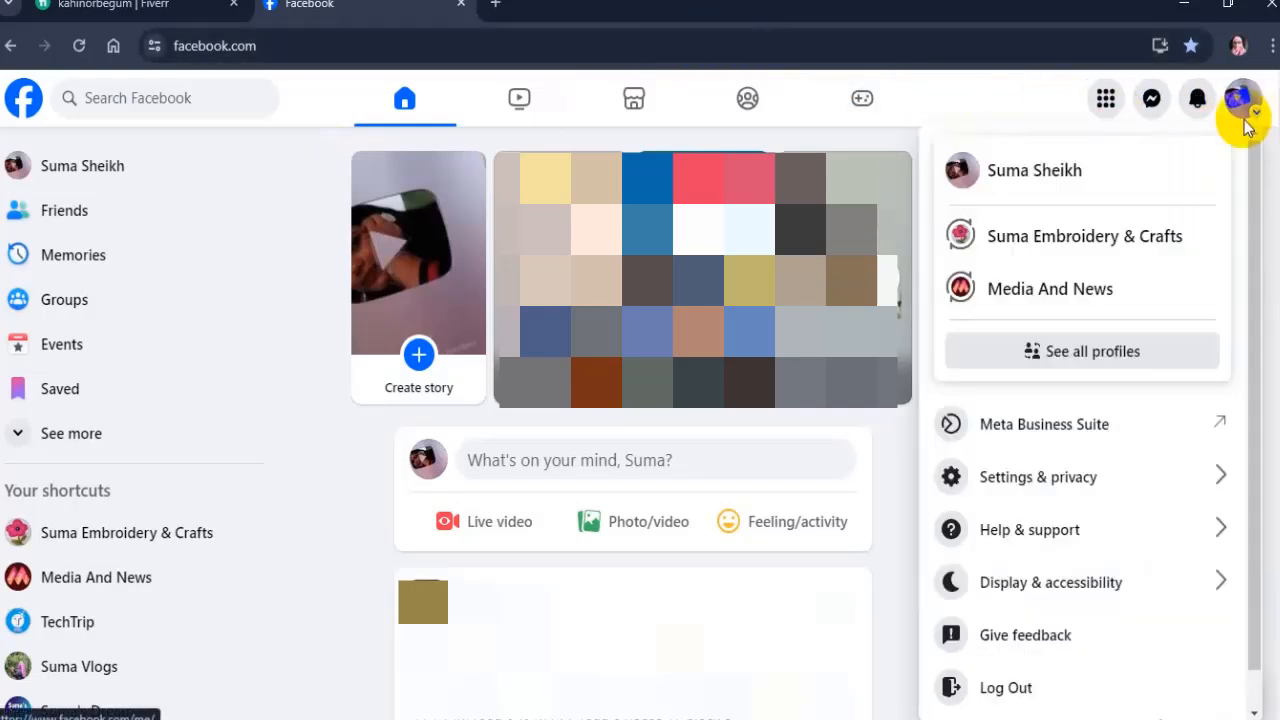
left_click(1080, 352)
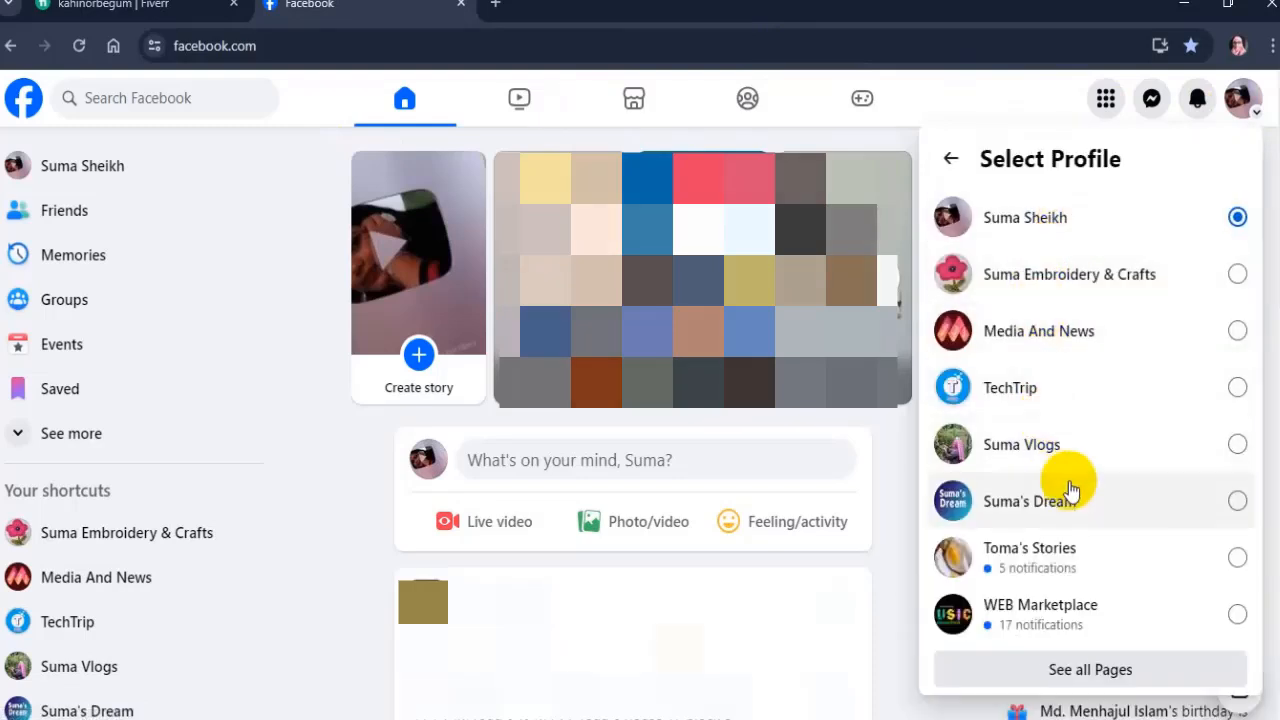
left_click(1028, 500)
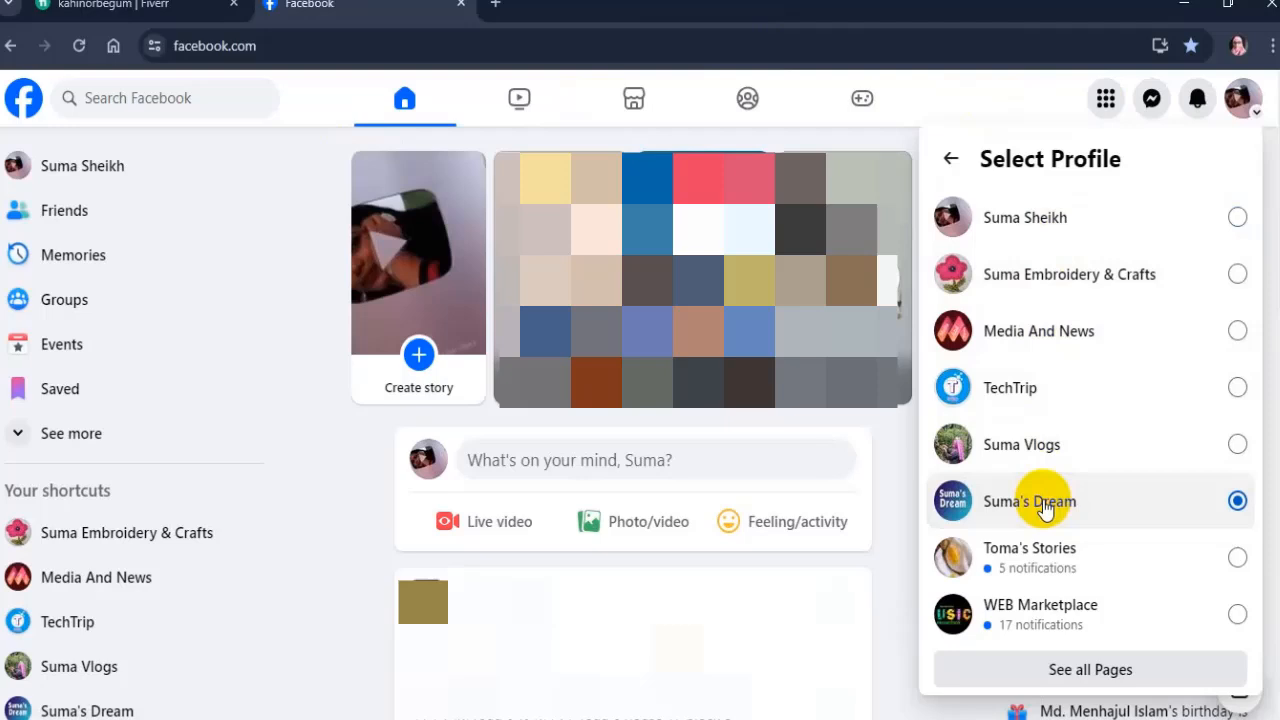
left_click(1028, 500)
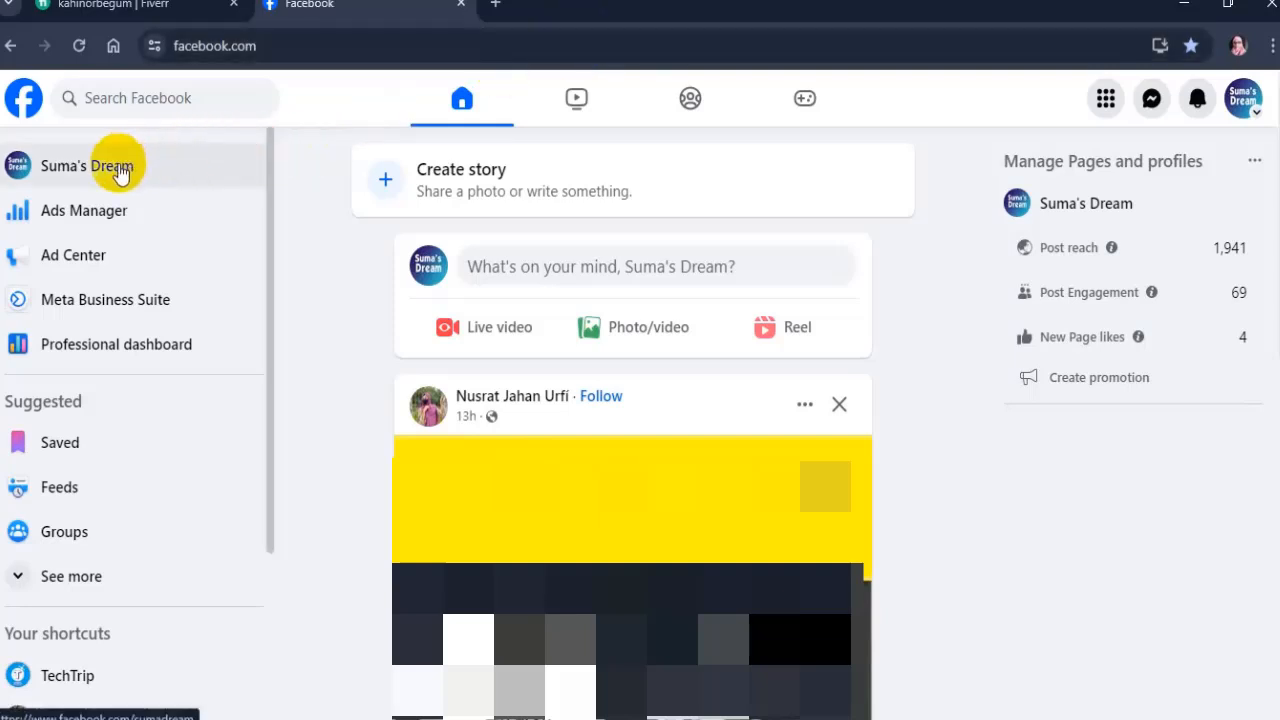
Step: Go to the Suma's Dream page from the left sidebar
left_click(90, 164)
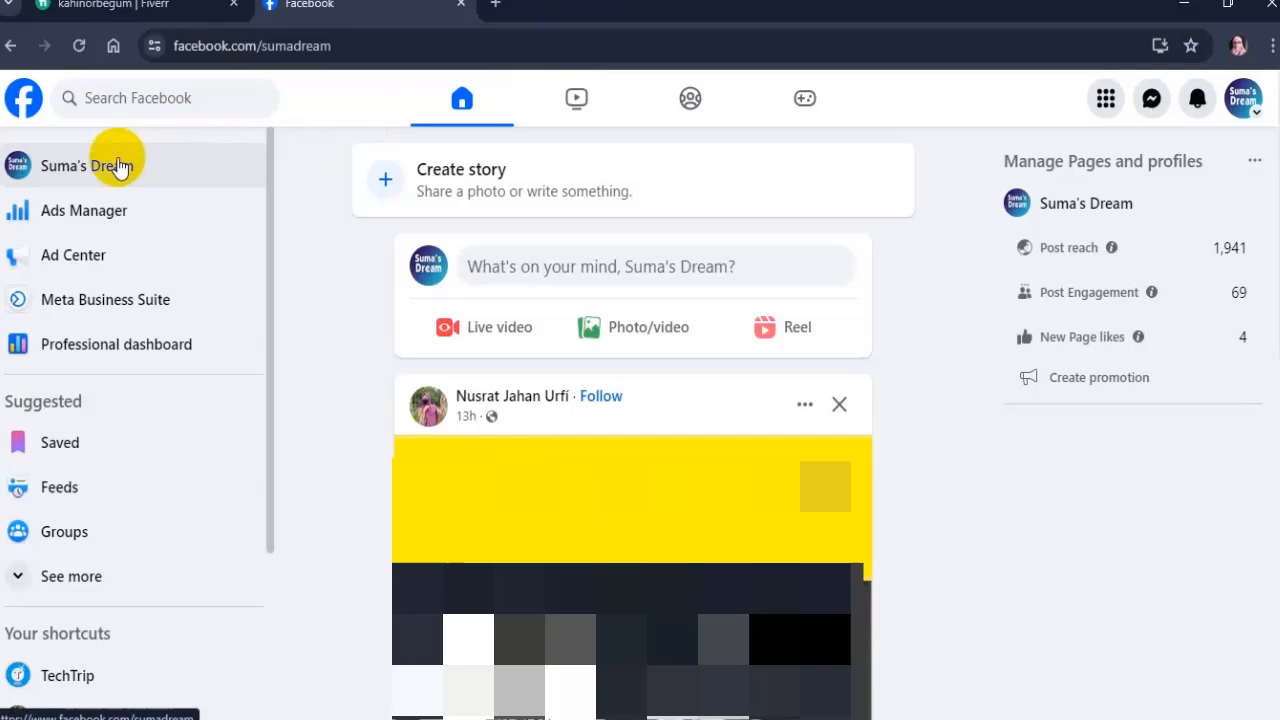
left_click(88, 164)
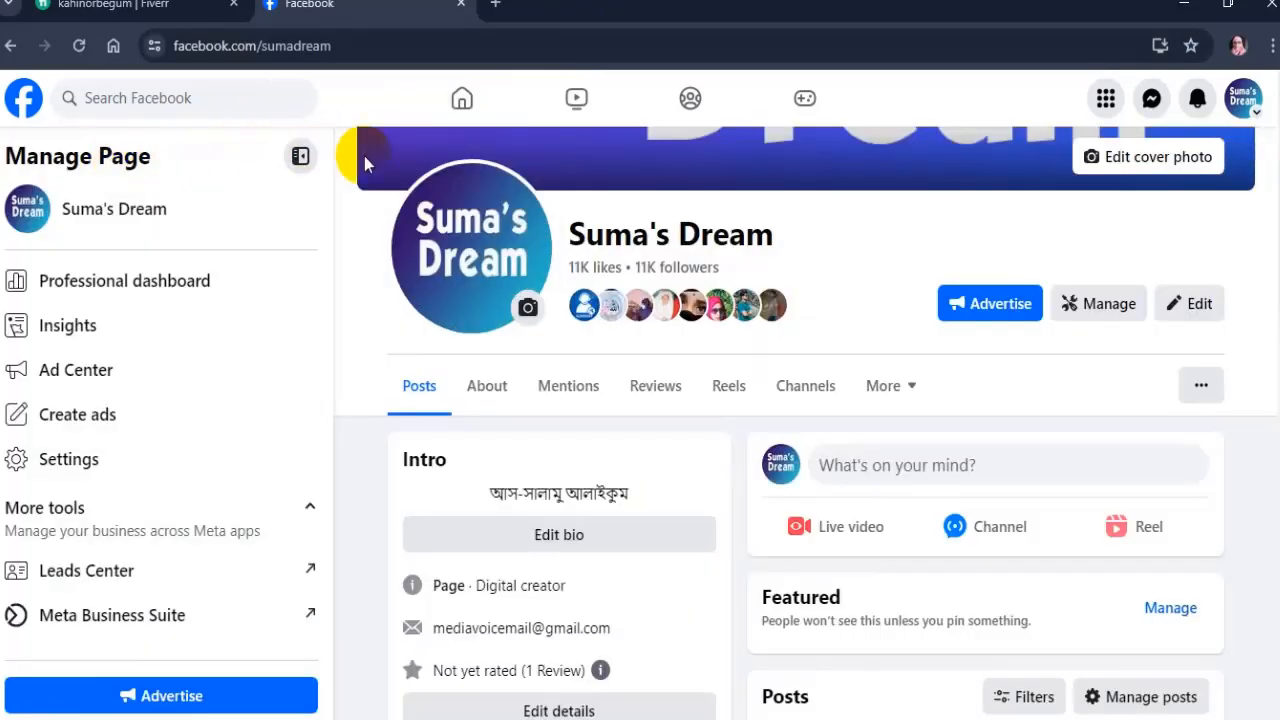
Step: Go to the page's Channels section and start a new broadcast channel, showing its introduction
scroll("down", 3)
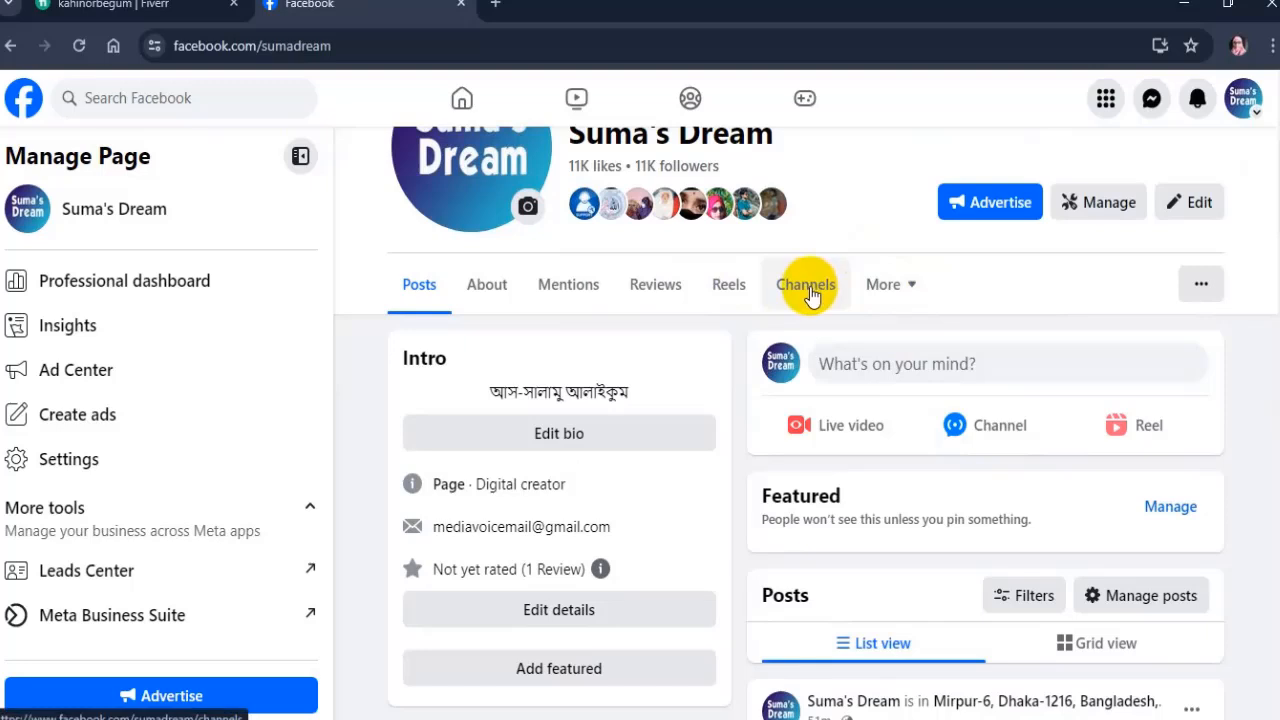
left_click(804, 284)
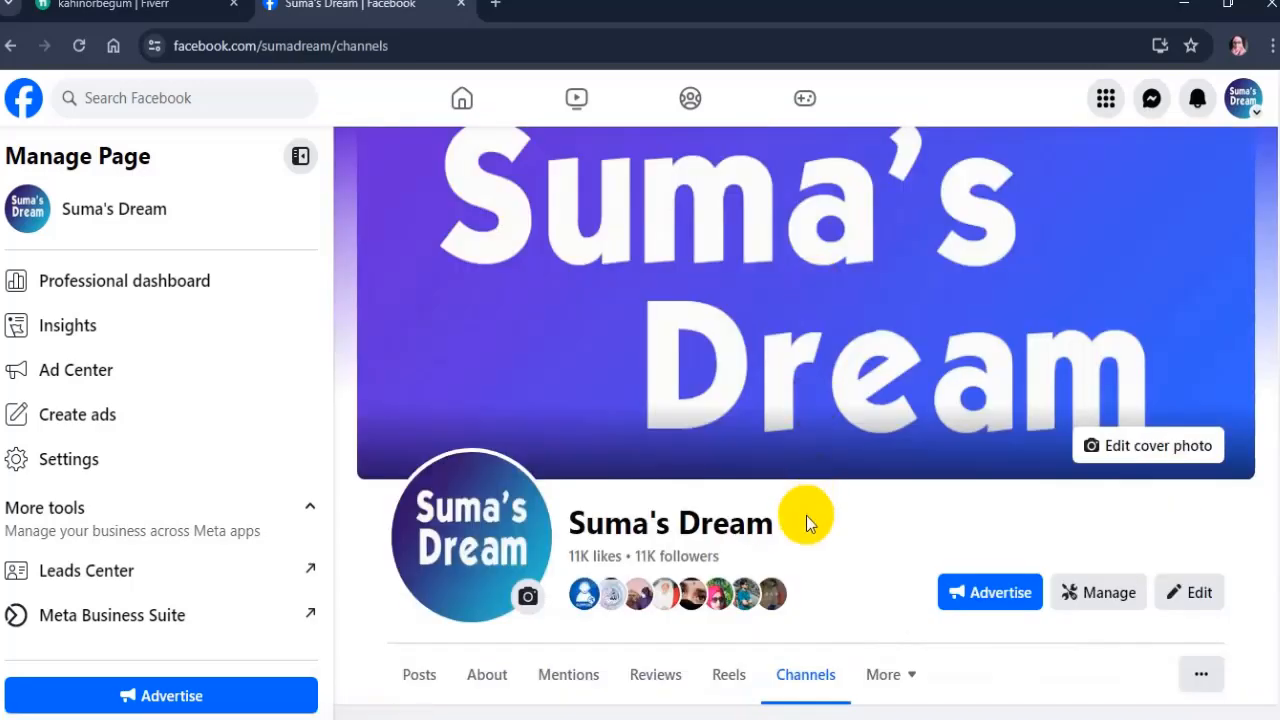
scroll("down", 3)
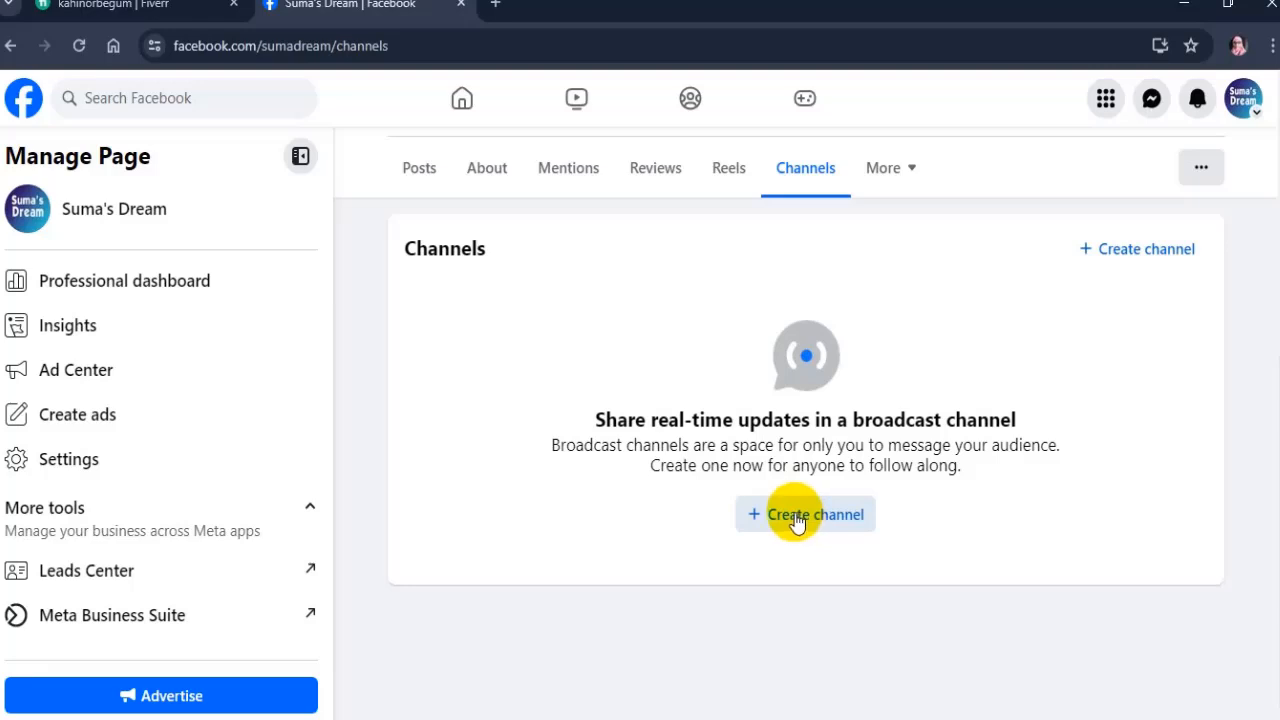
left_click(804, 512)
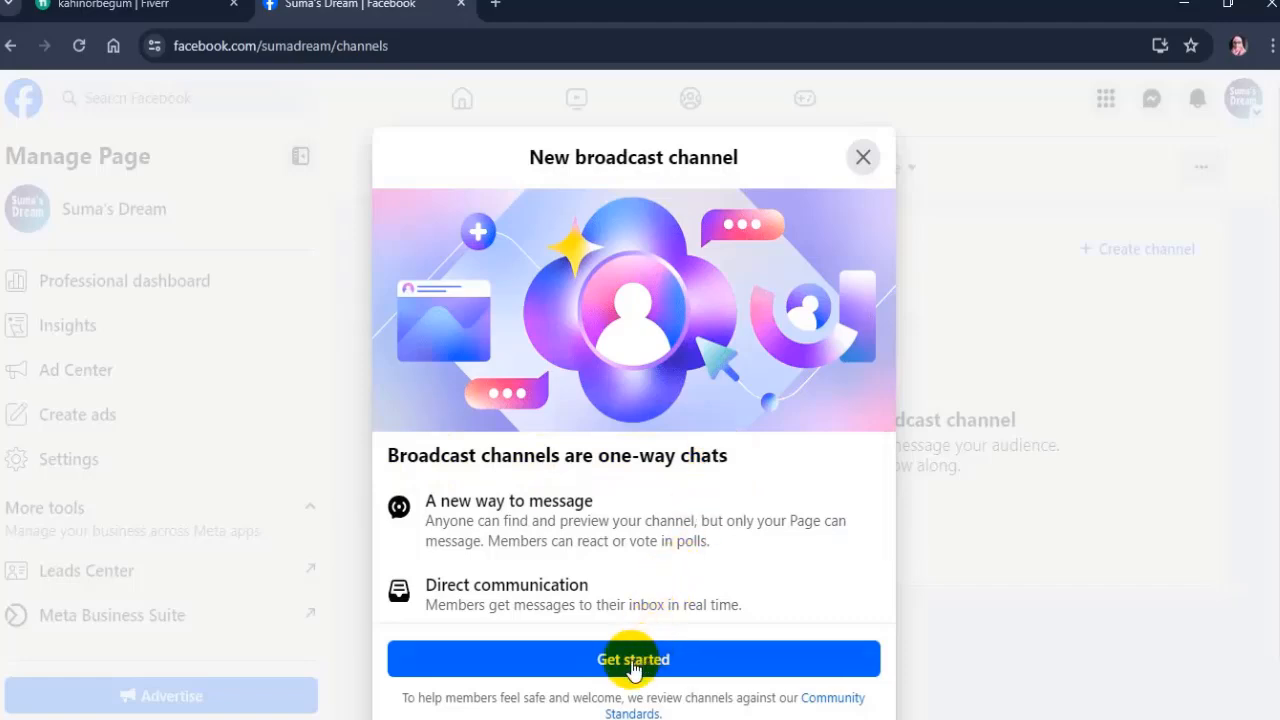
Step: Name the new broadcast channel 'Suma's Dream' and create it
left_click(632, 658)
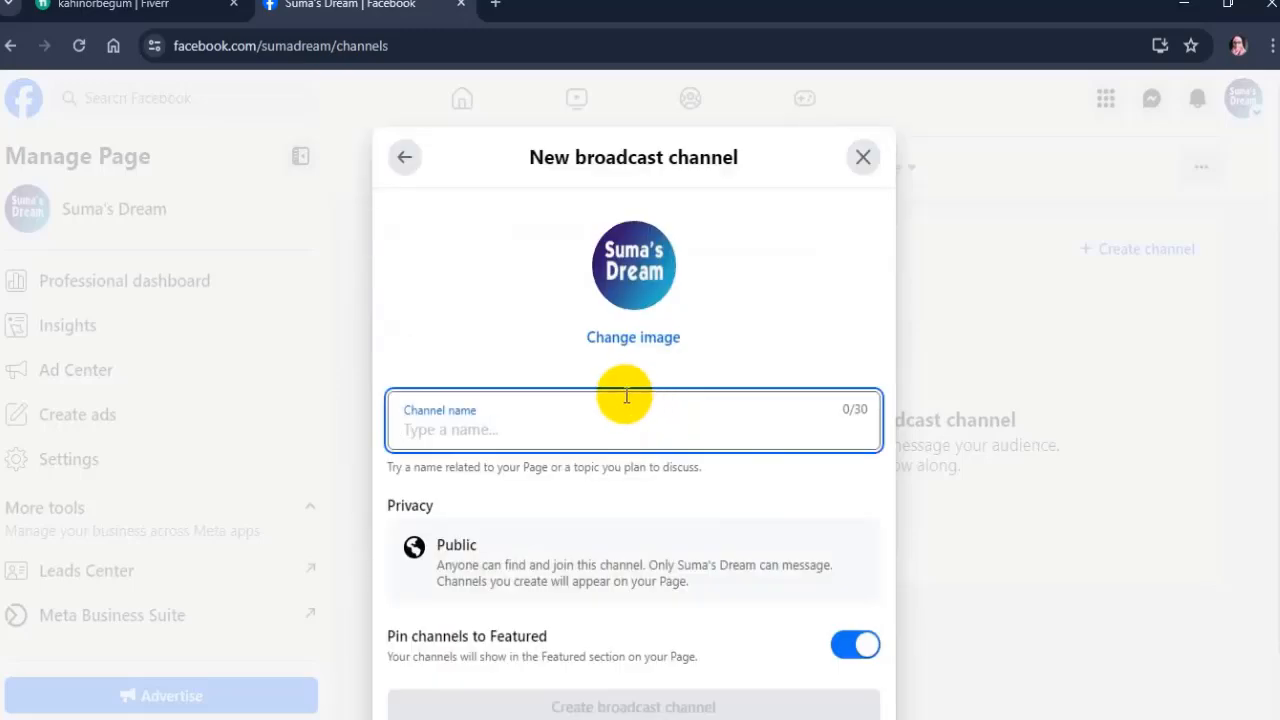
left_click(444, 430)
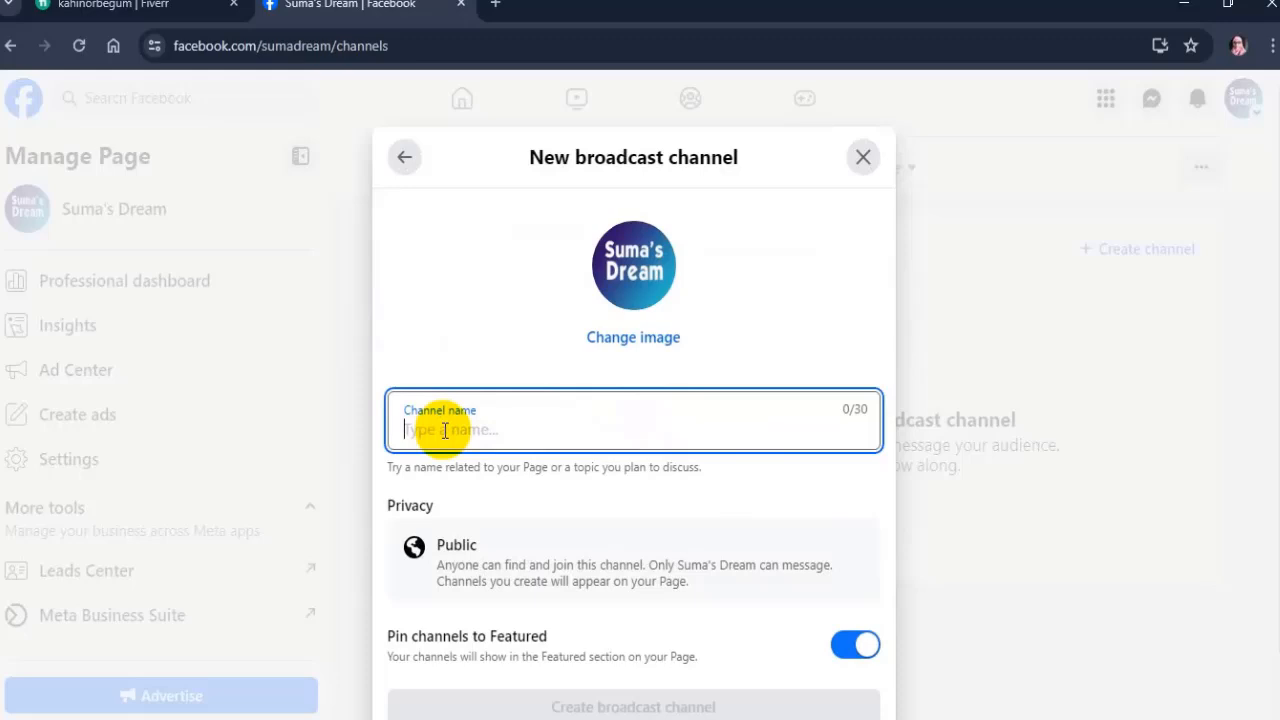
type("S")
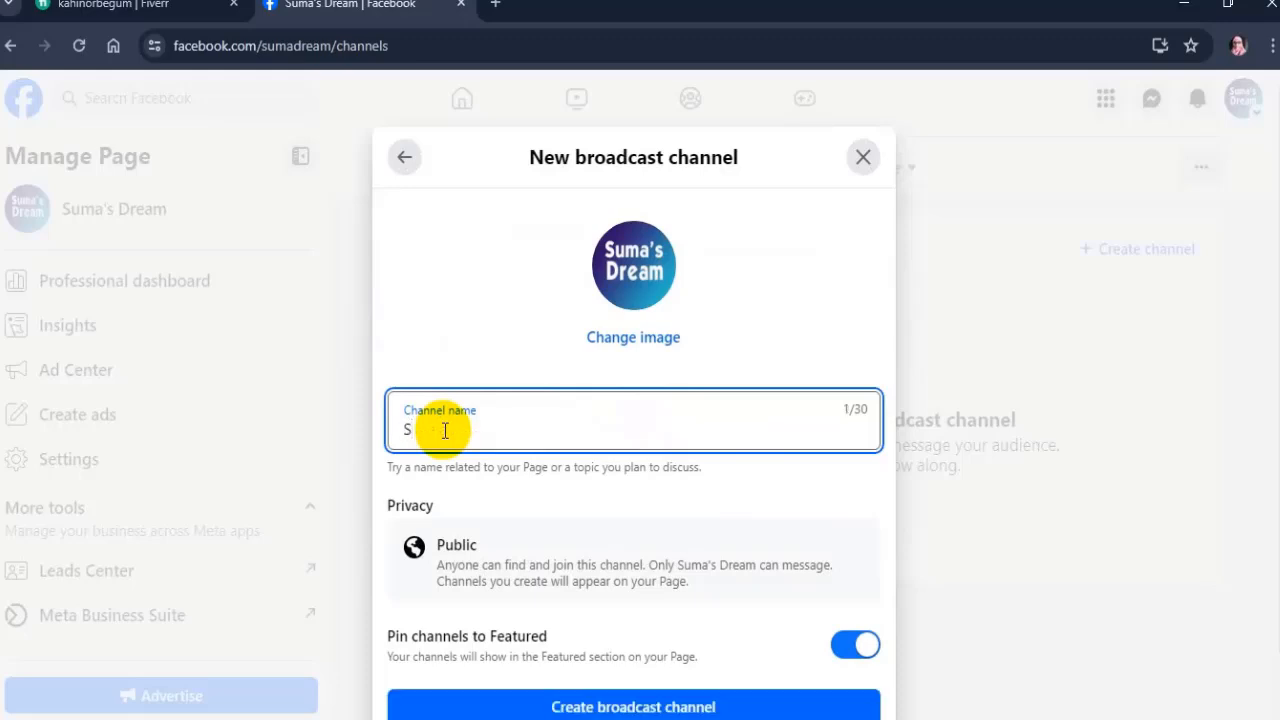
type("uma")
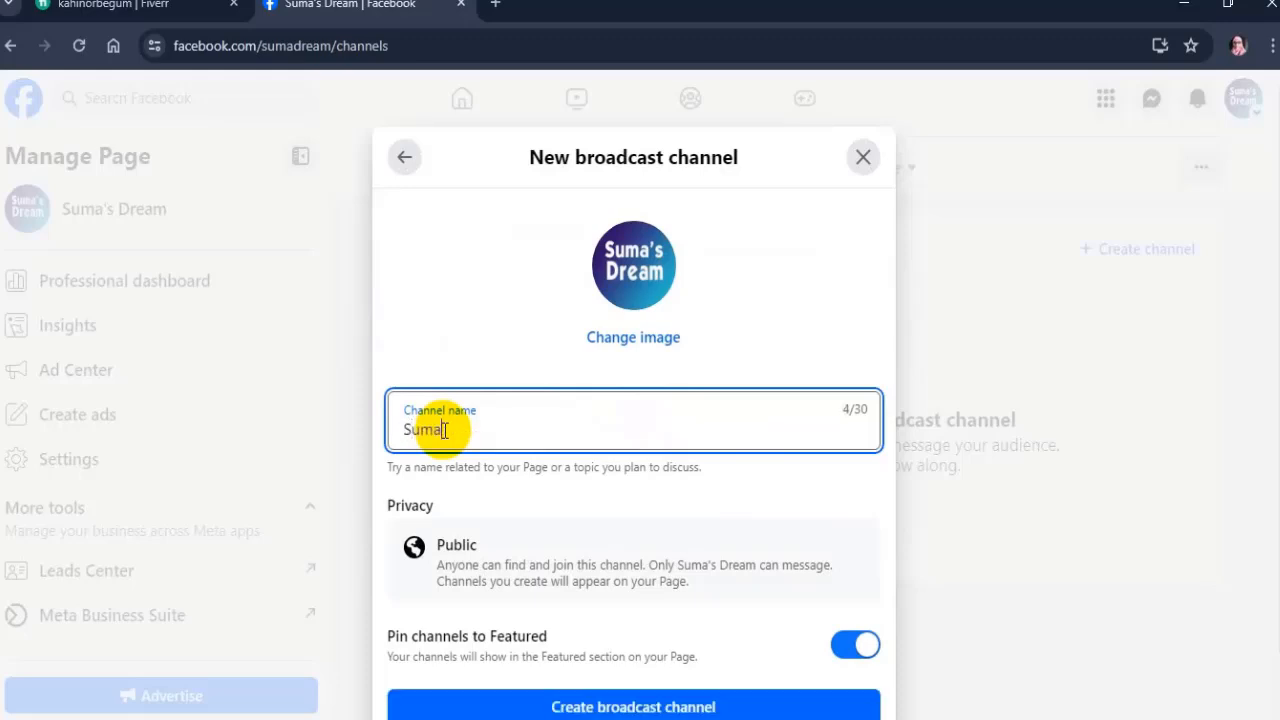
type("'s")
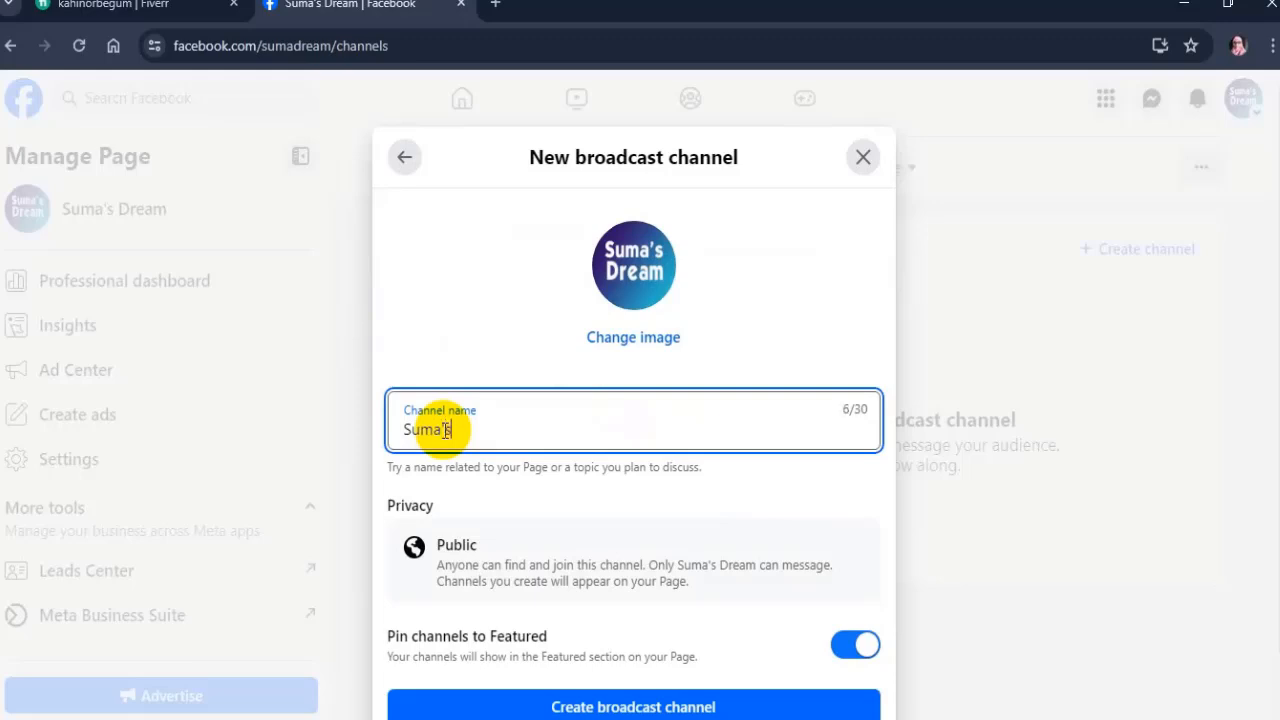
type("D")
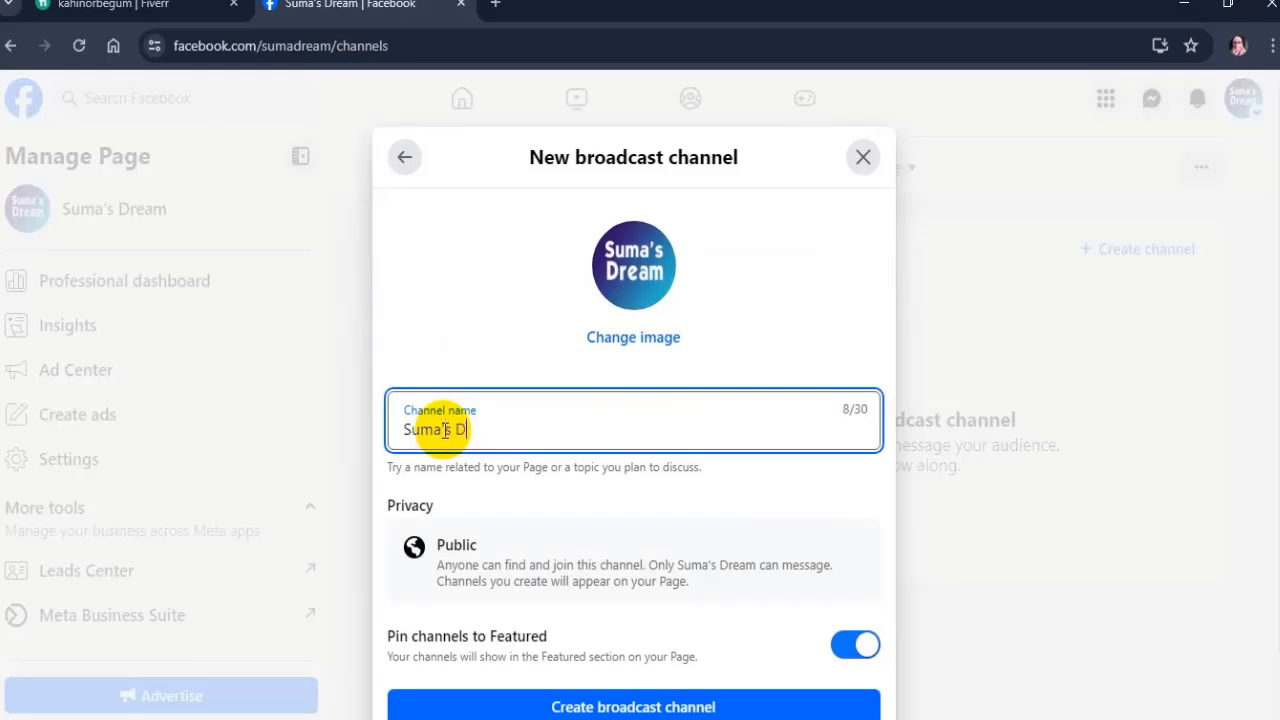
type("ream")
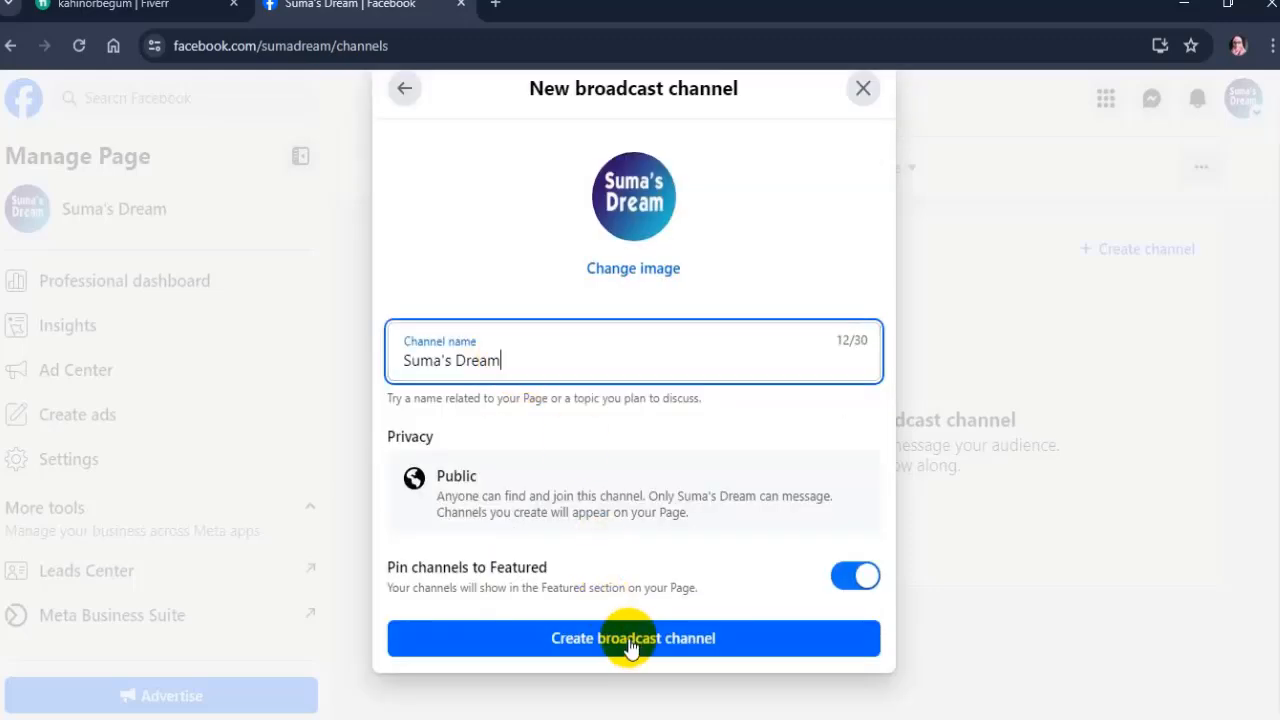
left_click(632, 638)
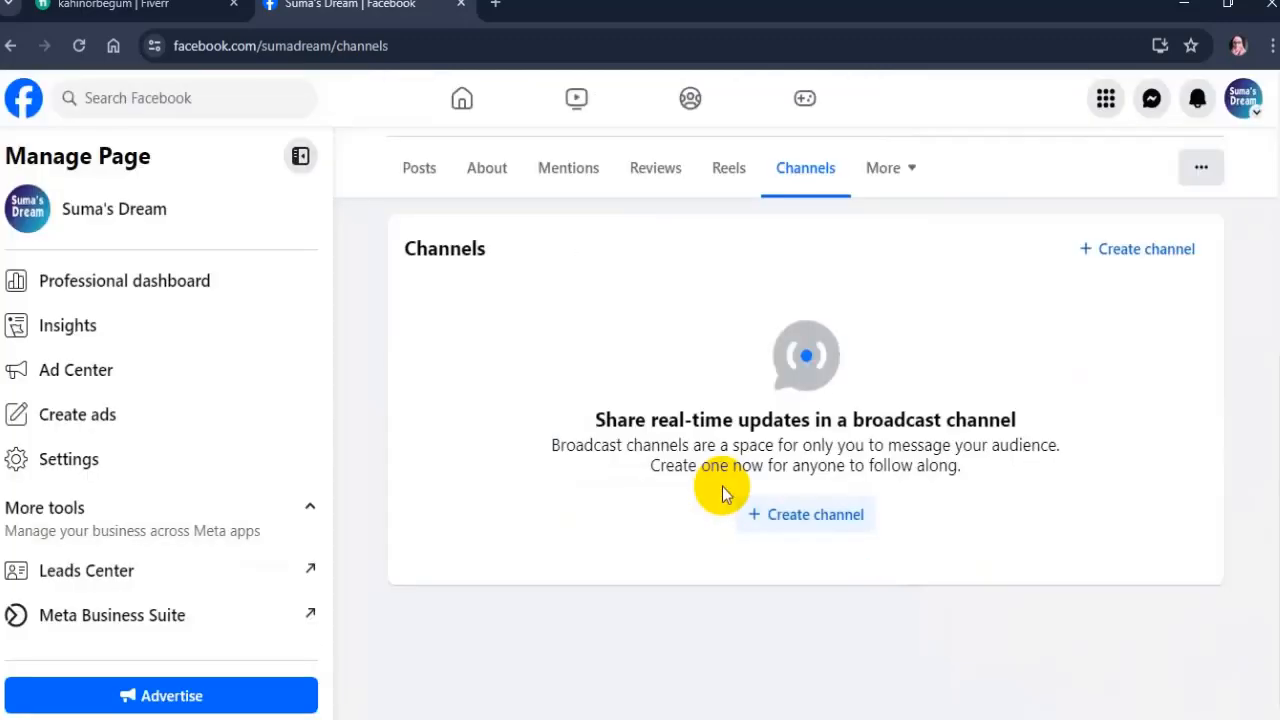
Step: Send a first welcome message 'hi everyone, this is my…' in the Suma's Dream channel chat
left_click(806, 514)
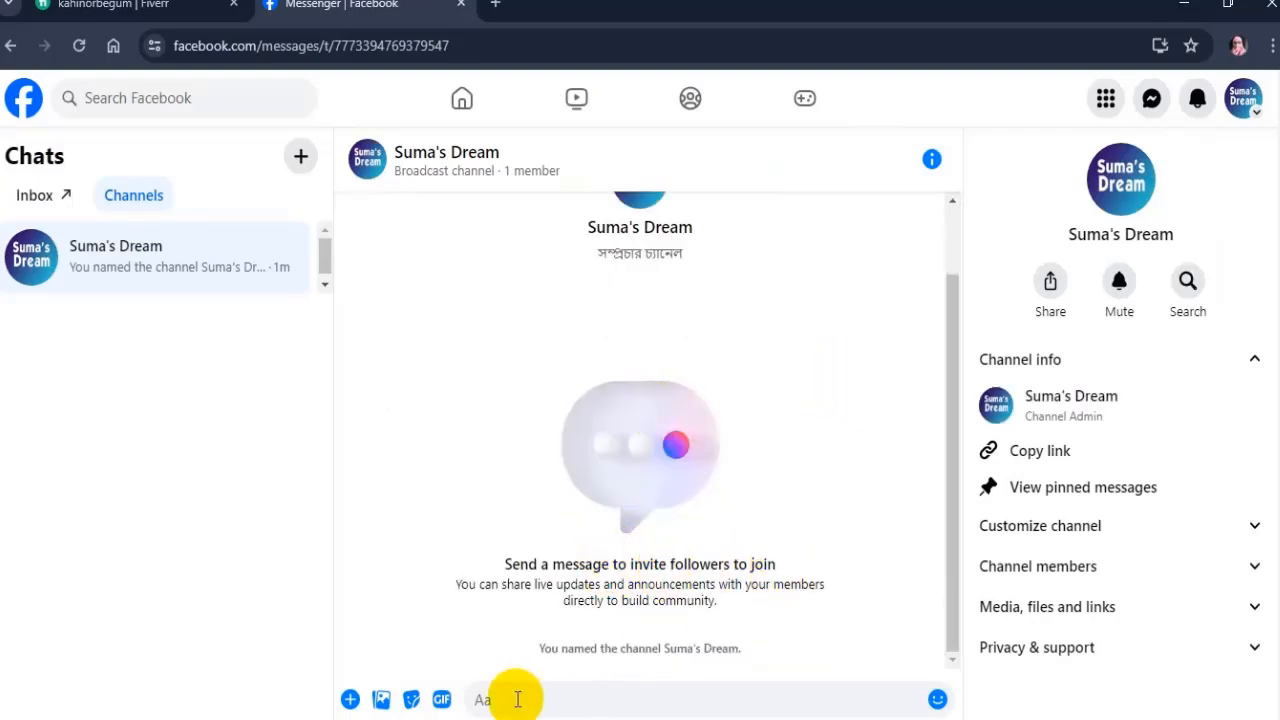
type("hi everyone")
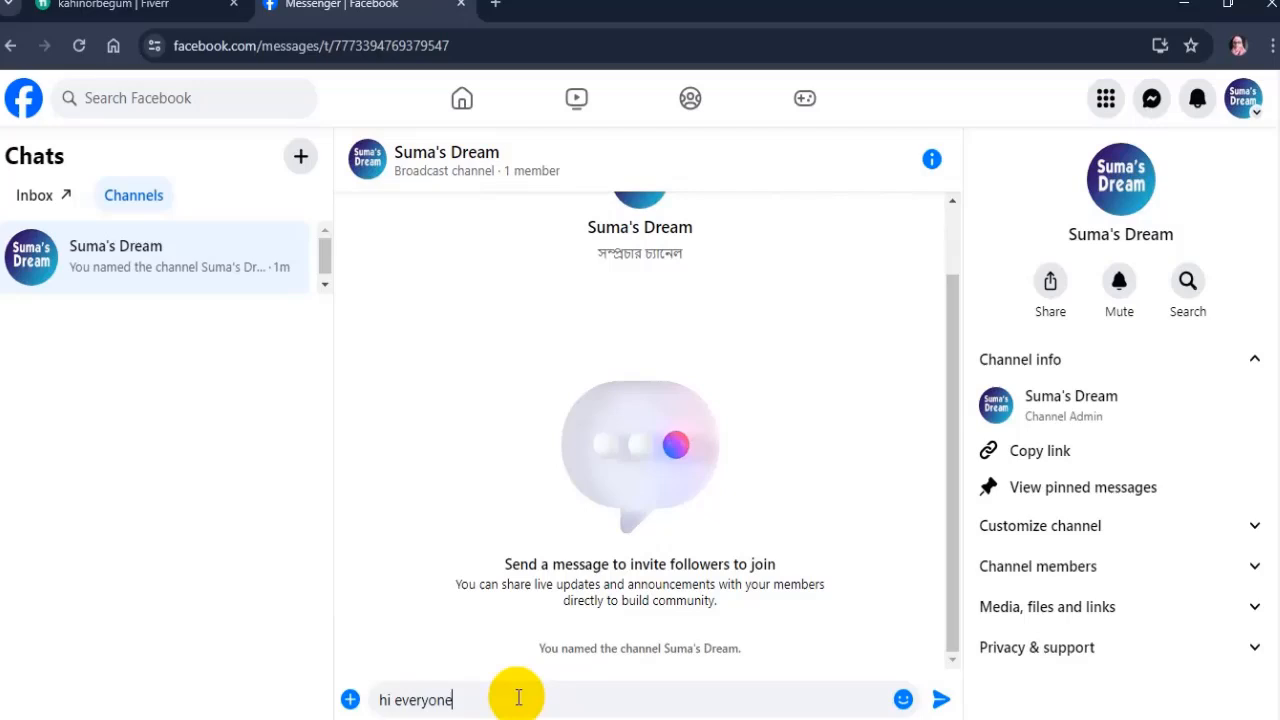
type(",this is my channel please join us and follow my channel")
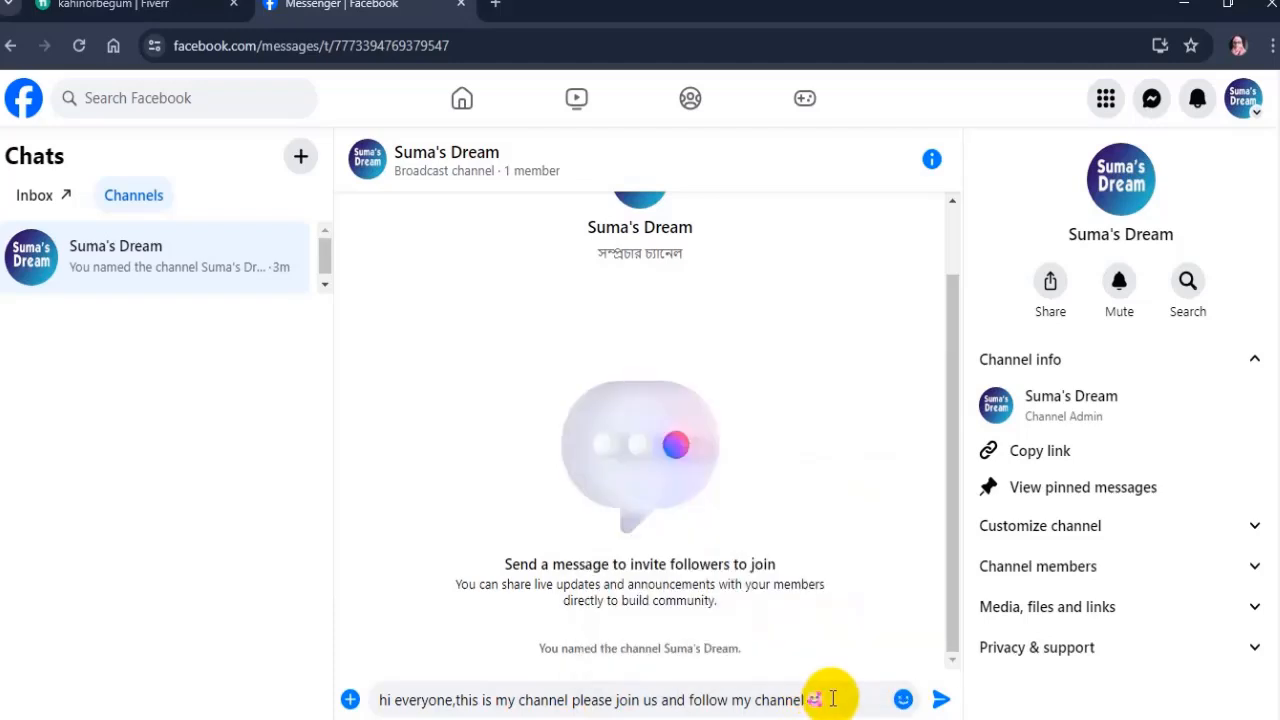
left_click(940, 700)
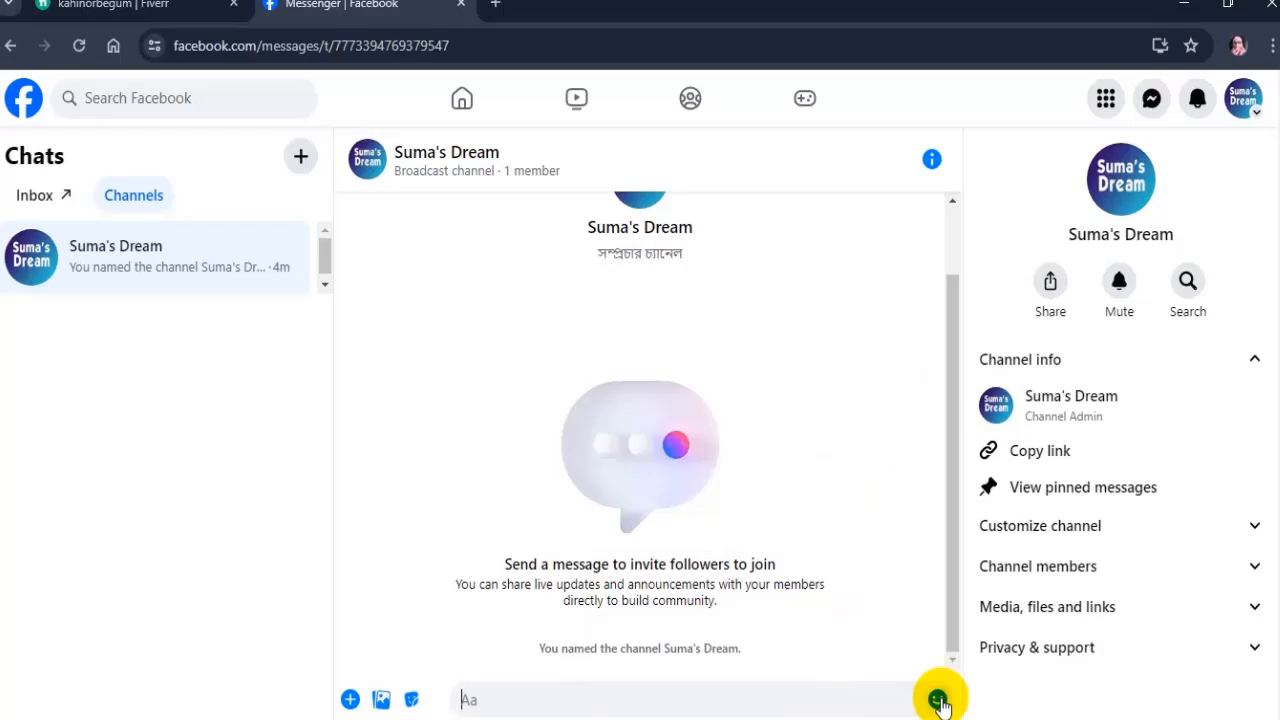
left_click(938, 700)
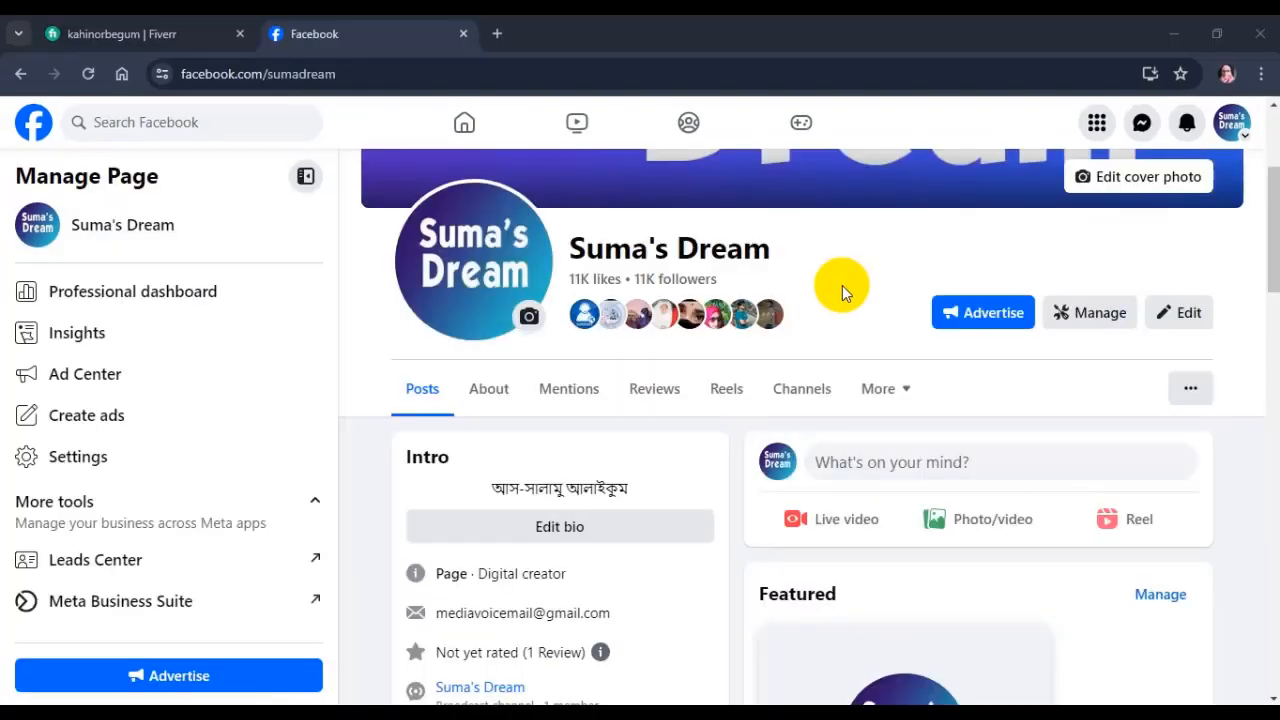
mouse_move(828, 290)
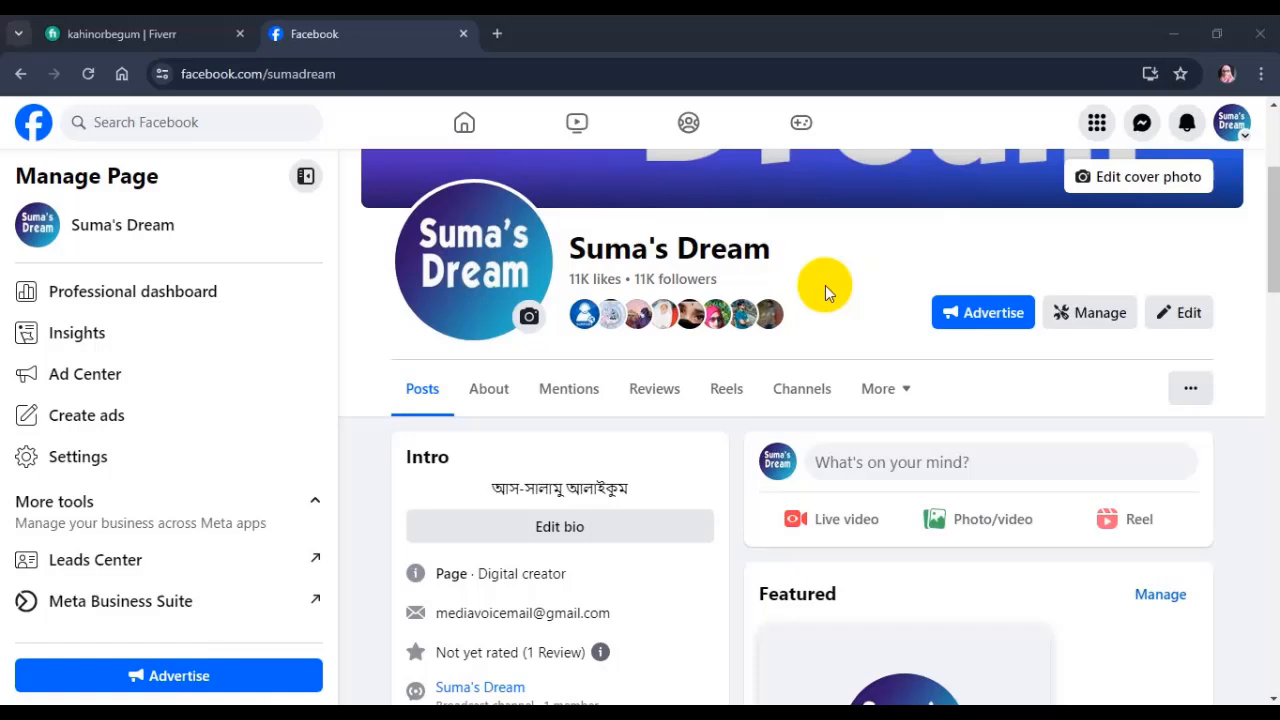
mouse_move(800, 388)
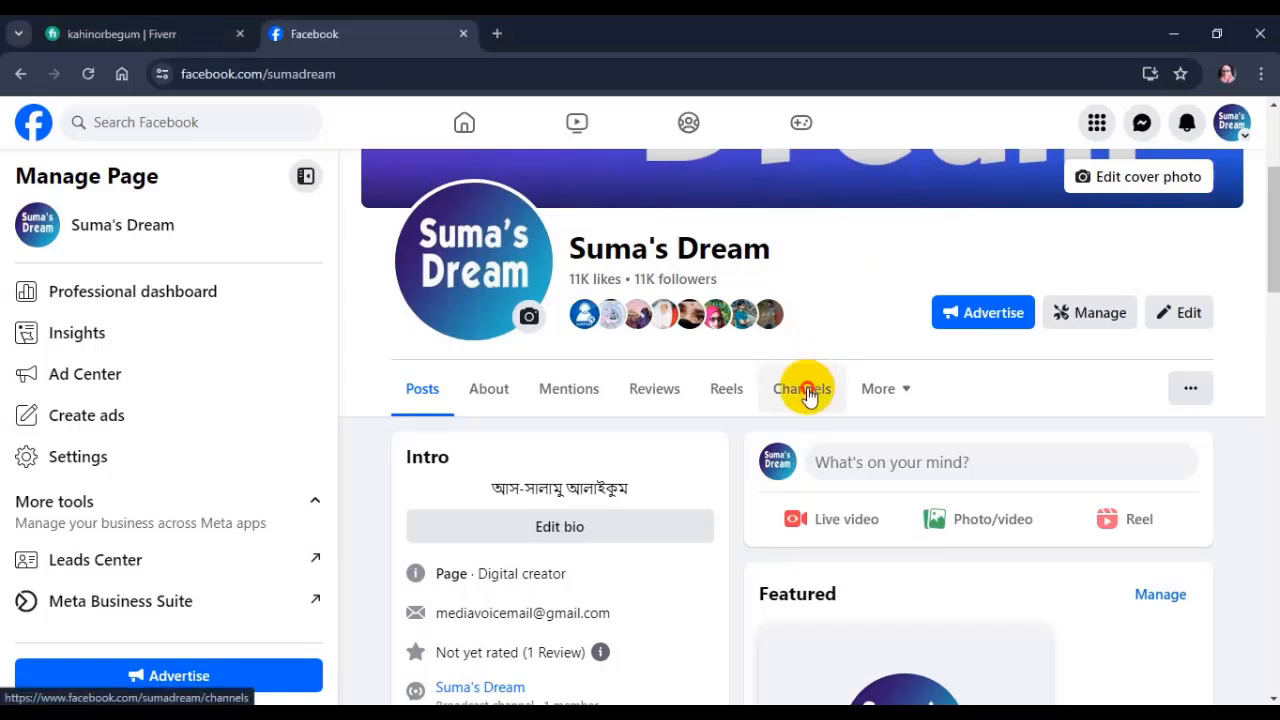
Step: Show the page's Channels list with the Suma's Dream broadcast channel and its 1 member
left_click(800, 388)
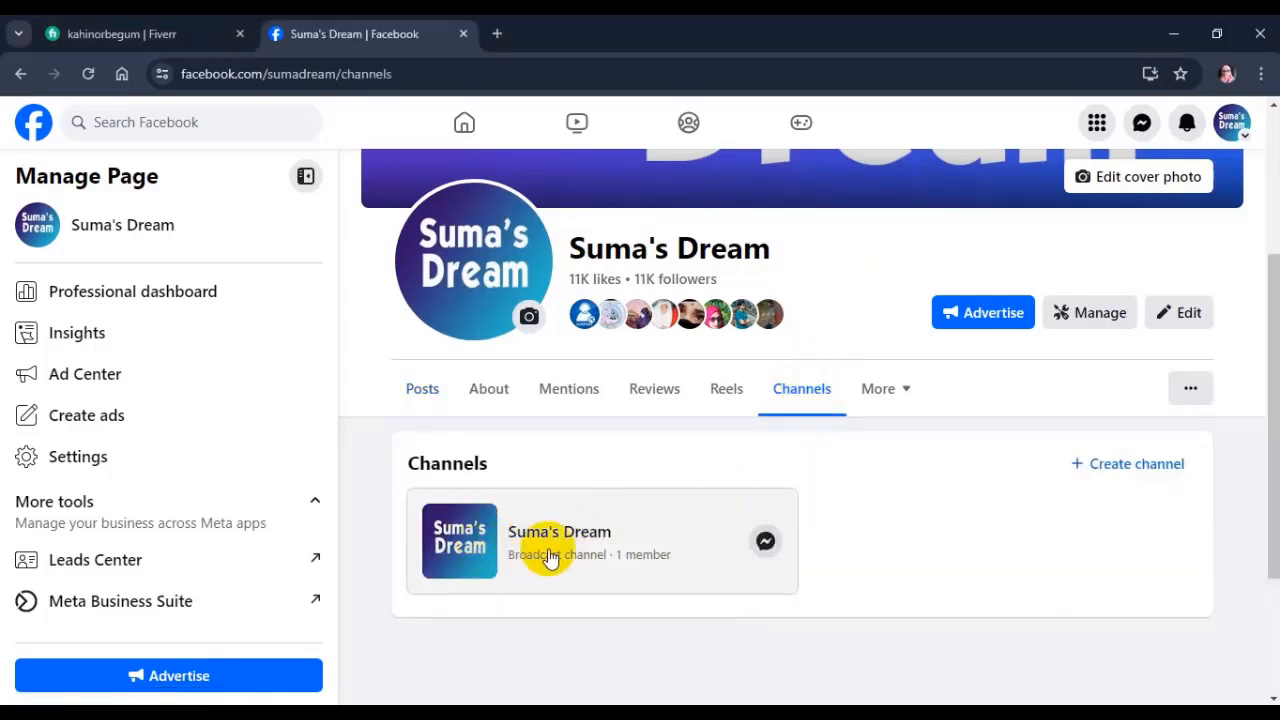